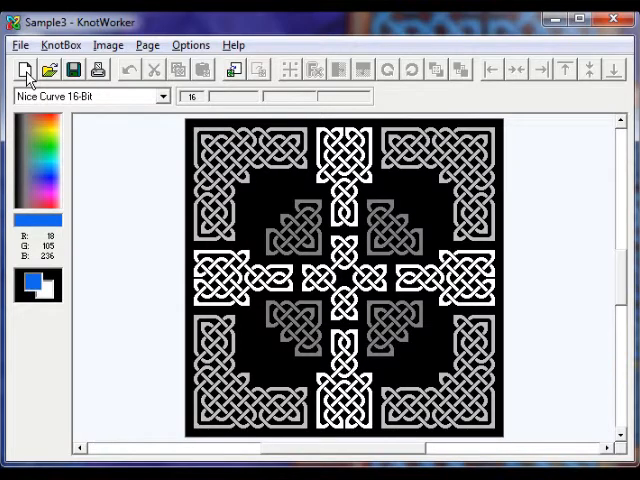
Step: Create a new blank document and switch its knot style to Malleable 16-Bit
{"action": "left_click", "coordinate": [24, 69]}
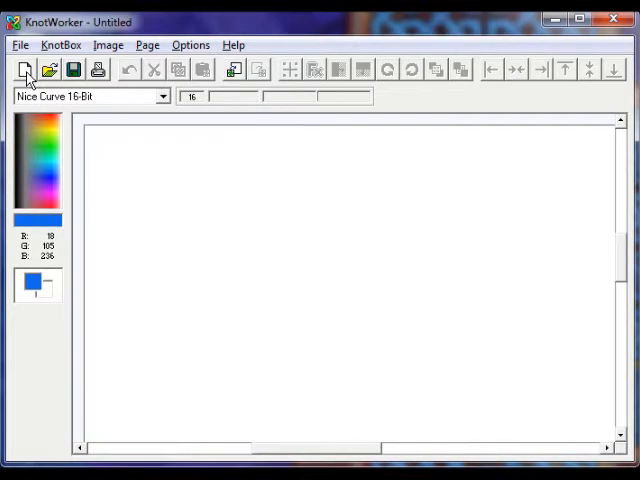
{"action": "mouse_move", "coordinate": [167, 105]}
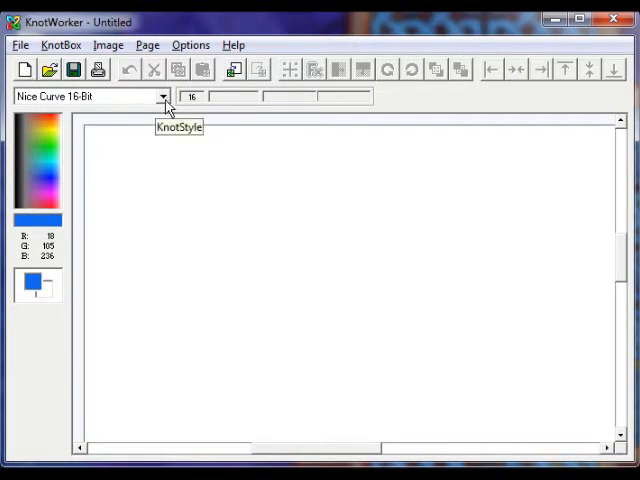
{"action": "left_click", "coordinate": [163, 96]}
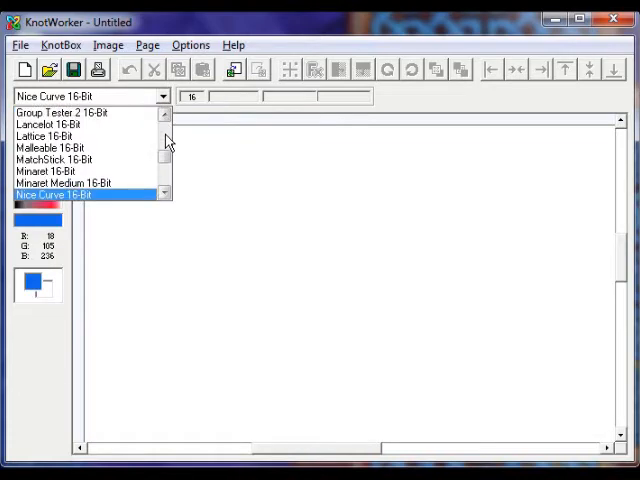
{"action": "left_click", "coordinate": [54, 148]}
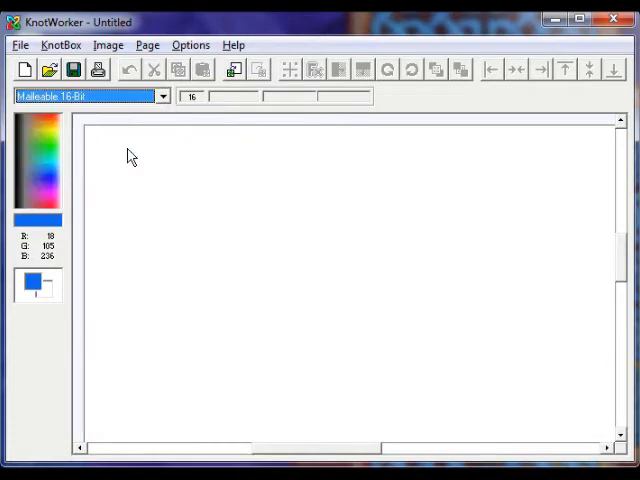
{"action": "mouse_move", "coordinate": [98, 143]}
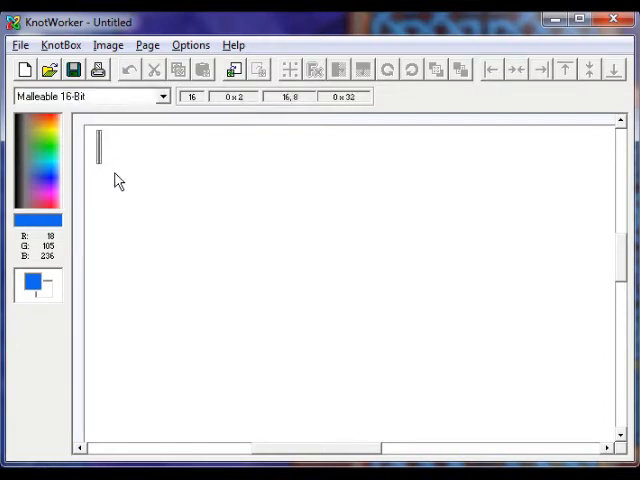
Step: Drag out a 12 by 12 Malleable knot panel (192 x 192 px) near the top-left of the canvas
{"action": "left_click_drag", "start_coordinate": [99, 135], "coordinate": [270, 315]}
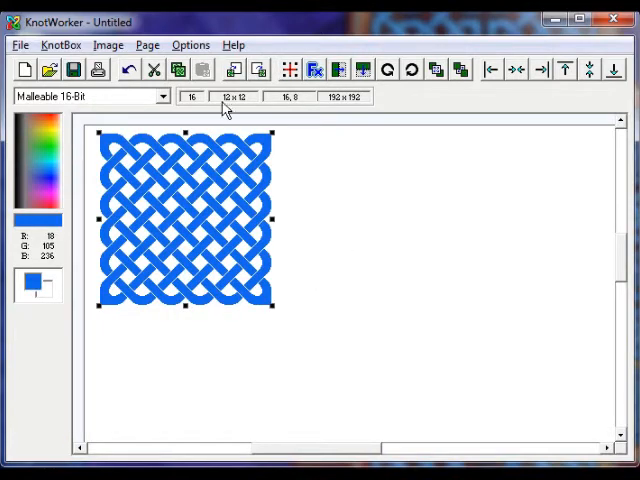
{"action": "mouse_move", "coordinate": [237, 96]}
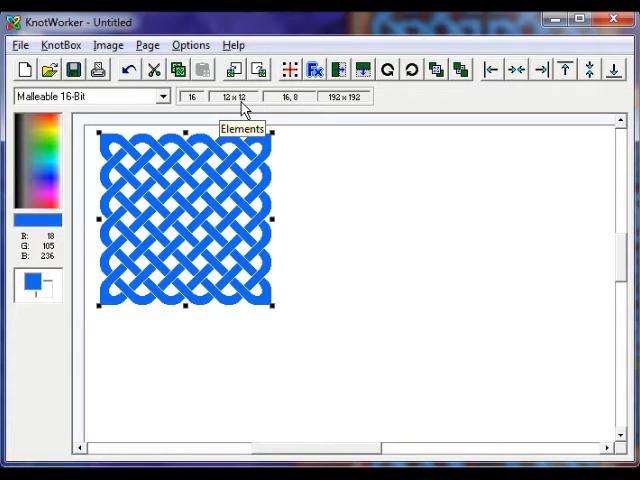
{"action": "mouse_move", "coordinate": [188, 178]}
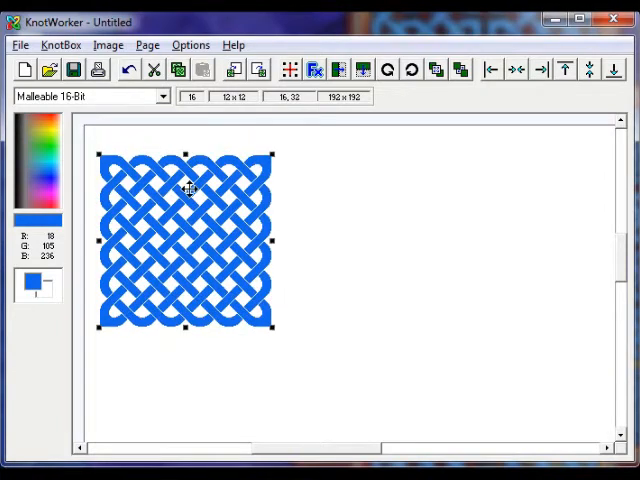
{"action": "mouse_move", "coordinate": [238, 182]}
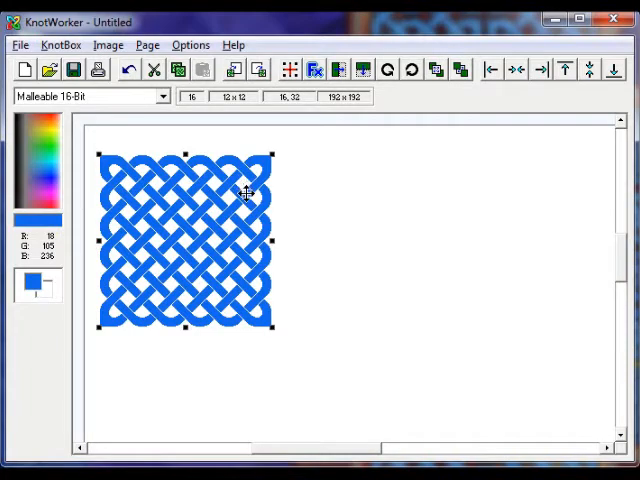
{"action": "mouse_move", "coordinate": [235, 195]}
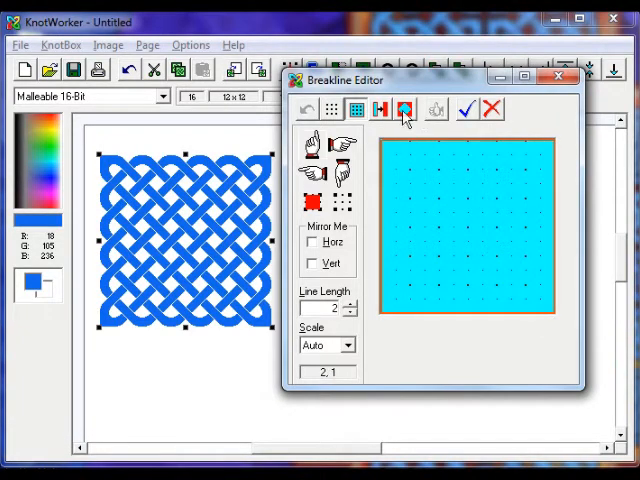
Step: Fill the breakline grid with a diamond outline and apply it to the knot
{"action": "left_click", "coordinate": [405, 110]}
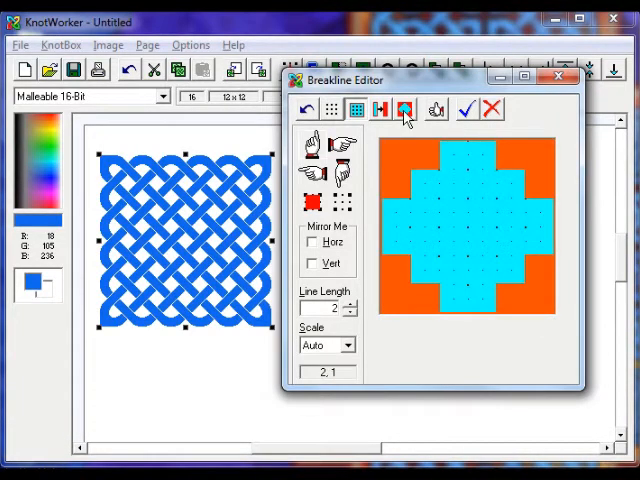
{"action": "left_click", "coordinate": [405, 110]}
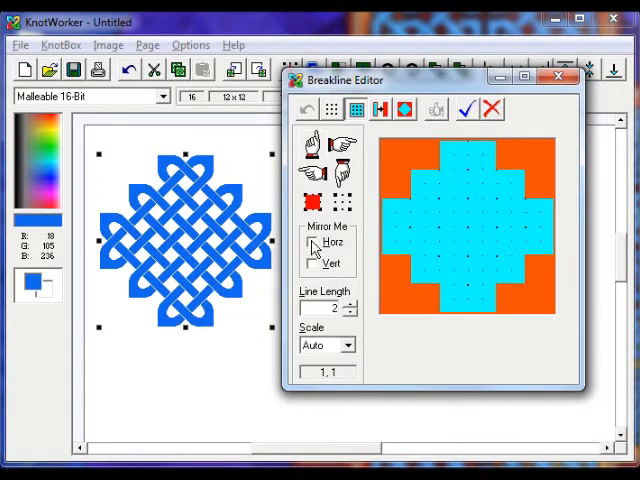
Step: Enable Mirror Me Horz and Vert so new breaklines mirror both ways
{"action": "left_click", "coordinate": [310, 242]}
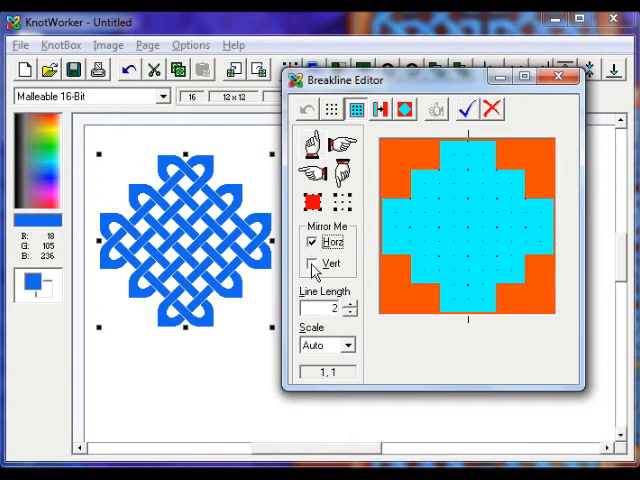
{"action": "left_click", "coordinate": [311, 263]}
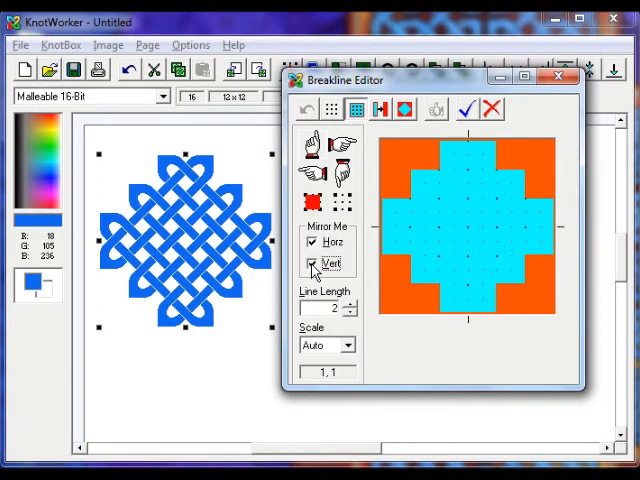
{"action": "left_click", "coordinate": [311, 263]}
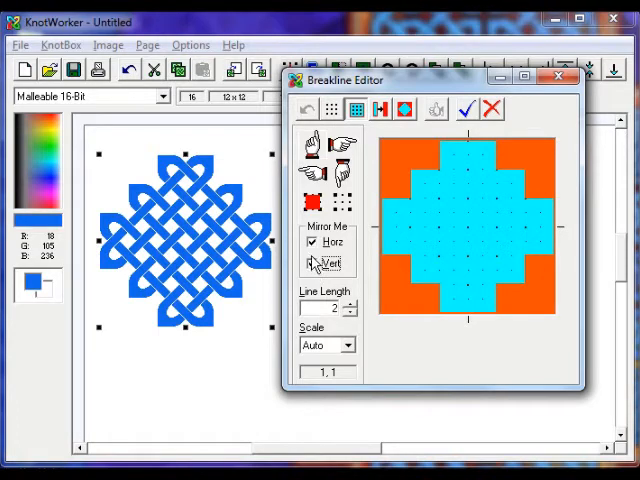
{"action": "left_click", "coordinate": [308, 263]}
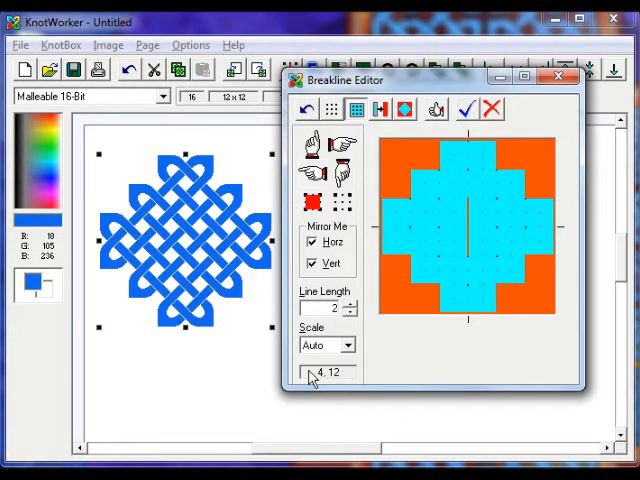
{"action": "mouse_move", "coordinate": [330, 383]}
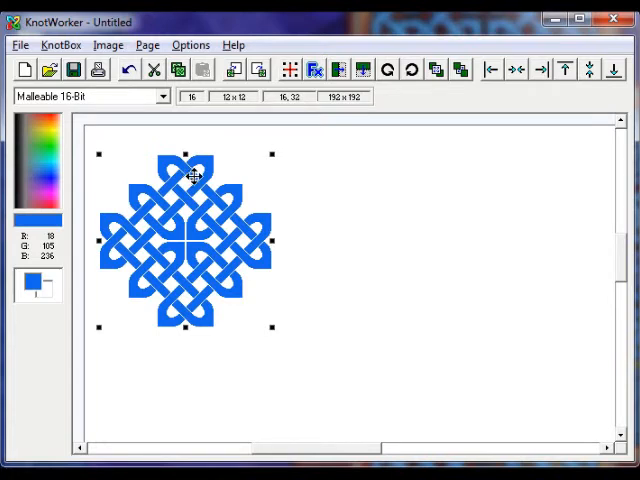
{"action": "mouse_move", "coordinate": [270, 222]}
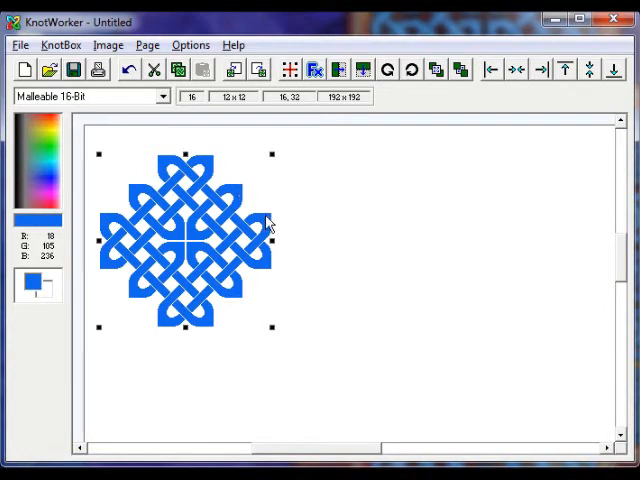
Step: Bring up KnotBox Properties from the knot box's context menu
{"action": "right_click", "coordinate": [270, 222]}
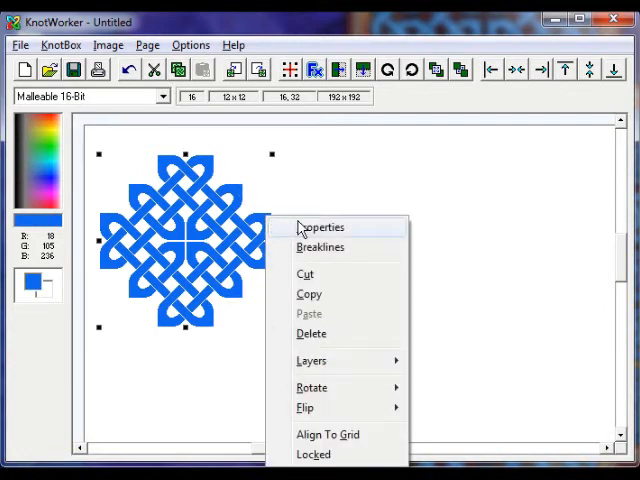
{"action": "left_click", "coordinate": [320, 227]}
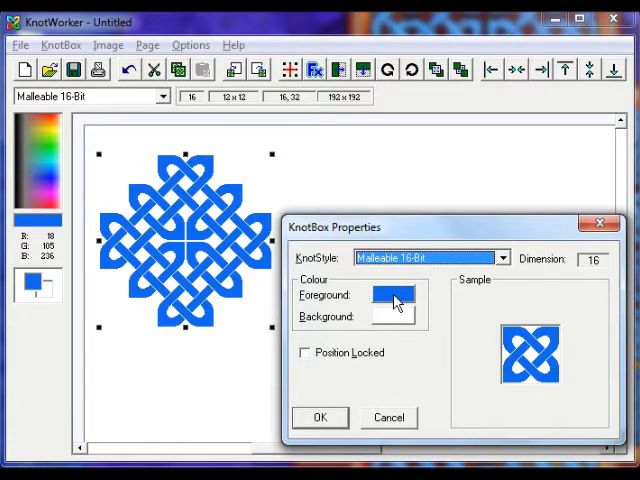
Step: Set foreground orange, background dark blue and style Lancelot 16-Bit, then confirm
{"action": "left_click", "coordinate": [393, 295]}
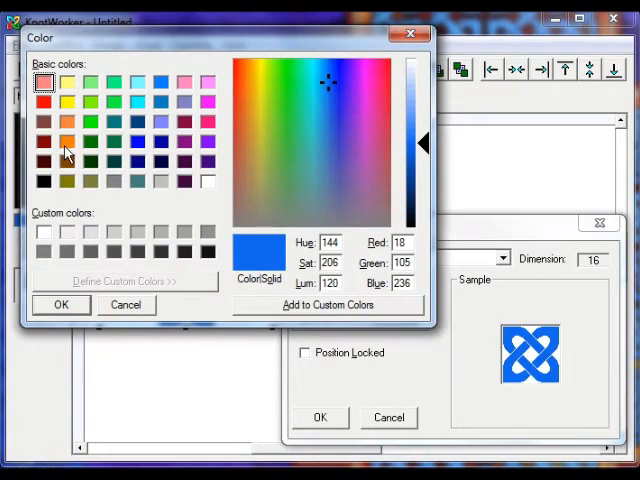
{"action": "left_click", "coordinate": [60, 305]}
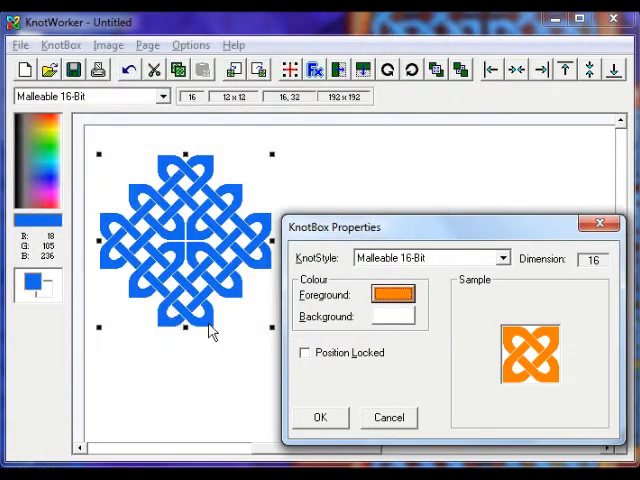
{"action": "left_click", "coordinate": [391, 295]}
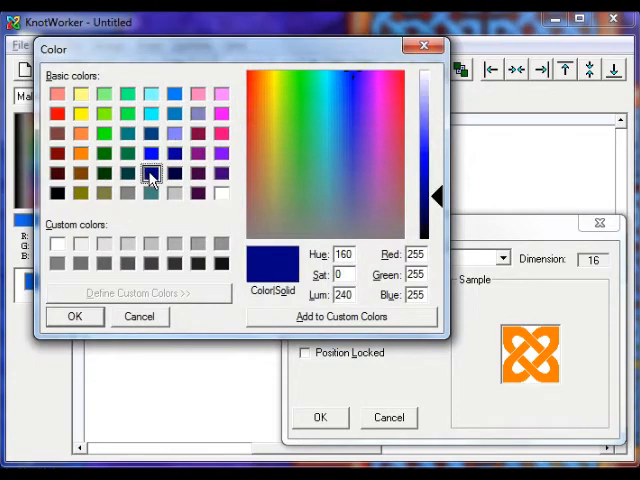
{"action": "left_click", "coordinate": [74, 316]}
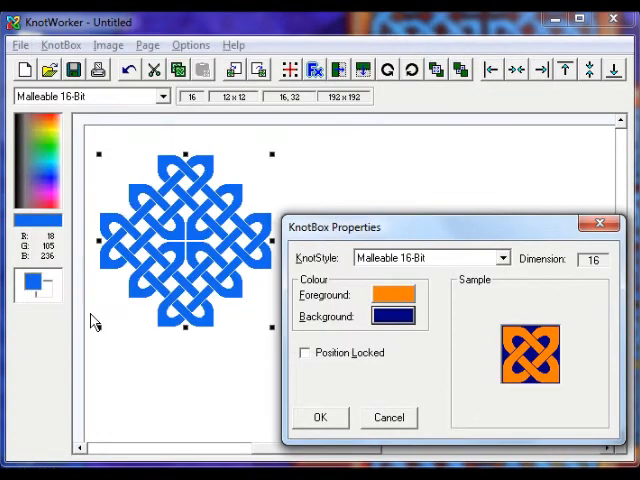
{"action": "mouse_move", "coordinate": [481, 311]}
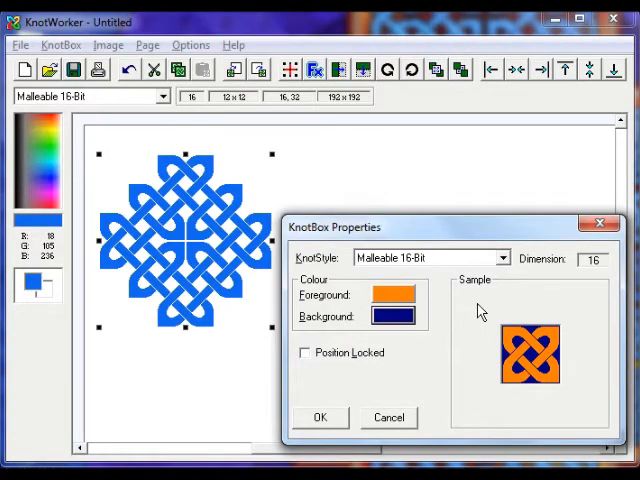
{"action": "left_click", "coordinate": [503, 258]}
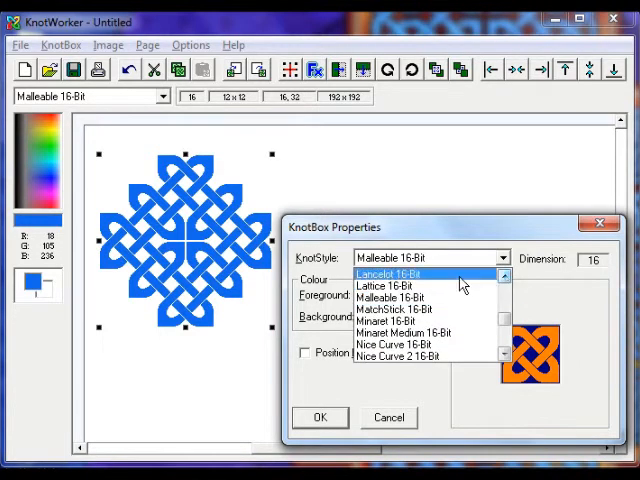
{"action": "left_click", "coordinate": [395, 274]}
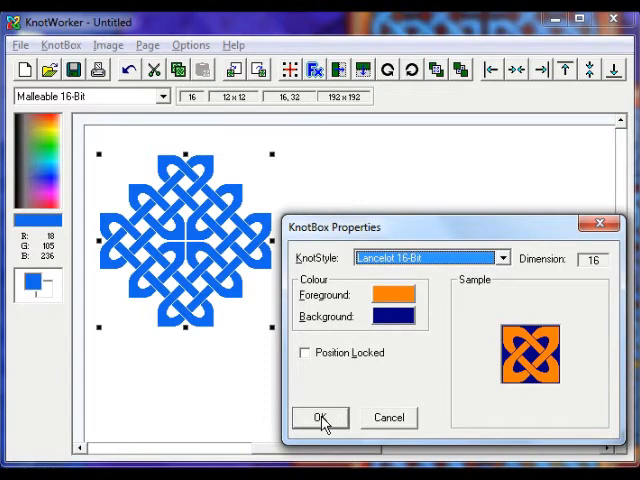
{"action": "left_click", "coordinate": [320, 417]}
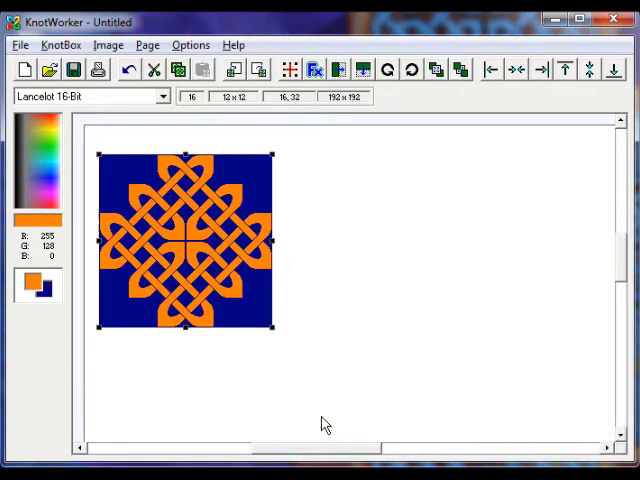
{"action": "mouse_move", "coordinate": [367, 323]}
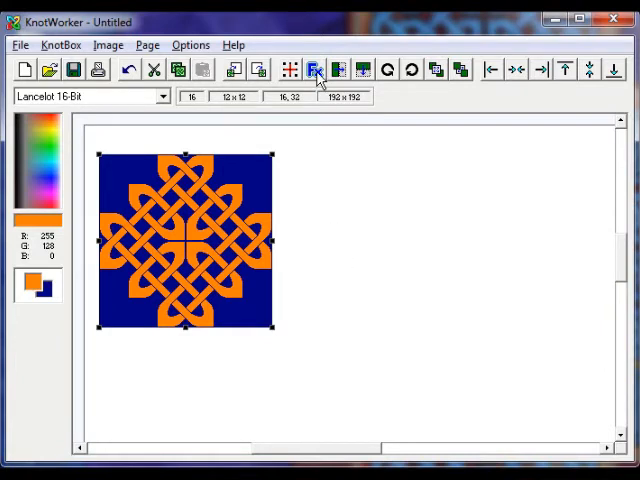
Step: Apply a yellow Phase Forecolour effect so the strands glow toward the centre
{"action": "left_click", "coordinate": [316, 69]}
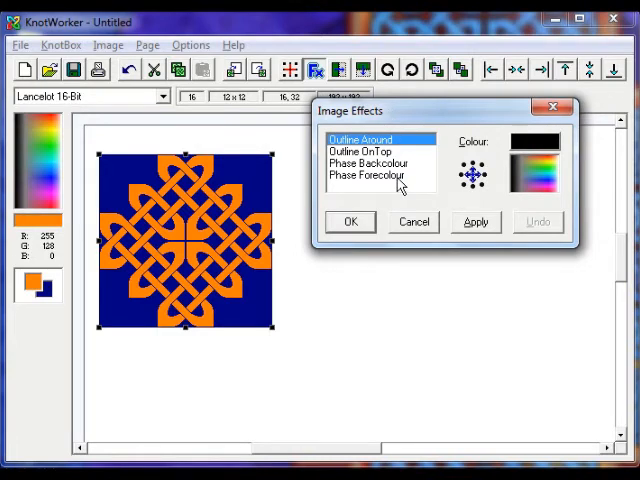
{"action": "left_click", "coordinate": [375, 175]}
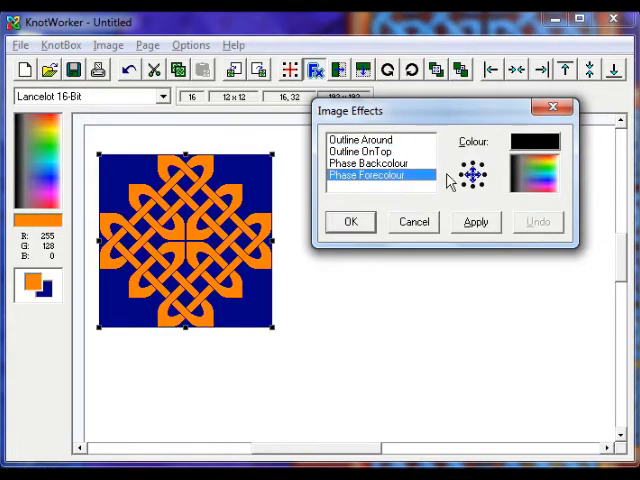
{"action": "left_click", "coordinate": [553, 150]}
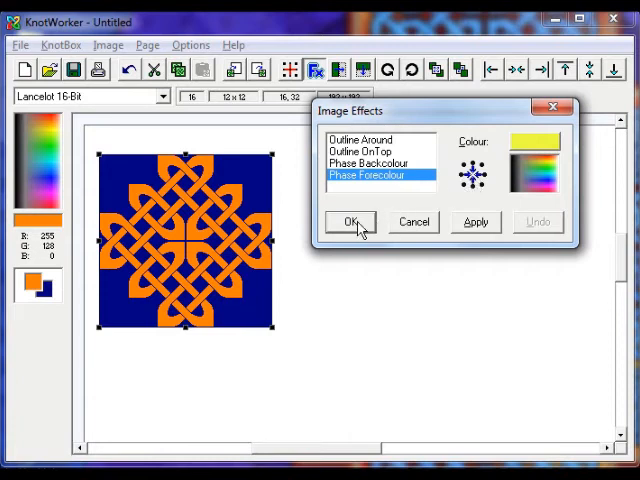
{"action": "left_click", "coordinate": [350, 222]}
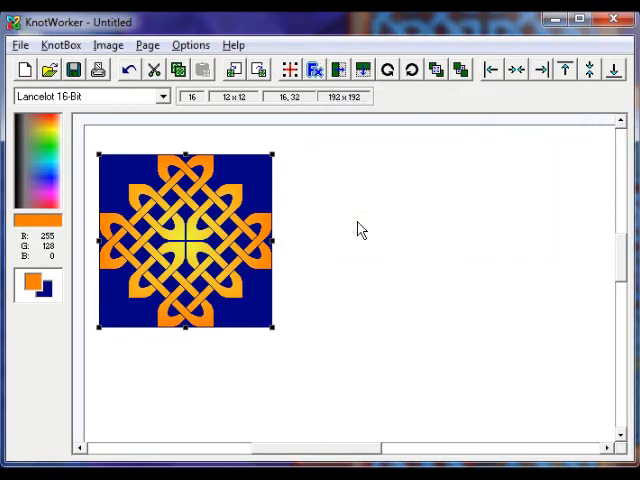